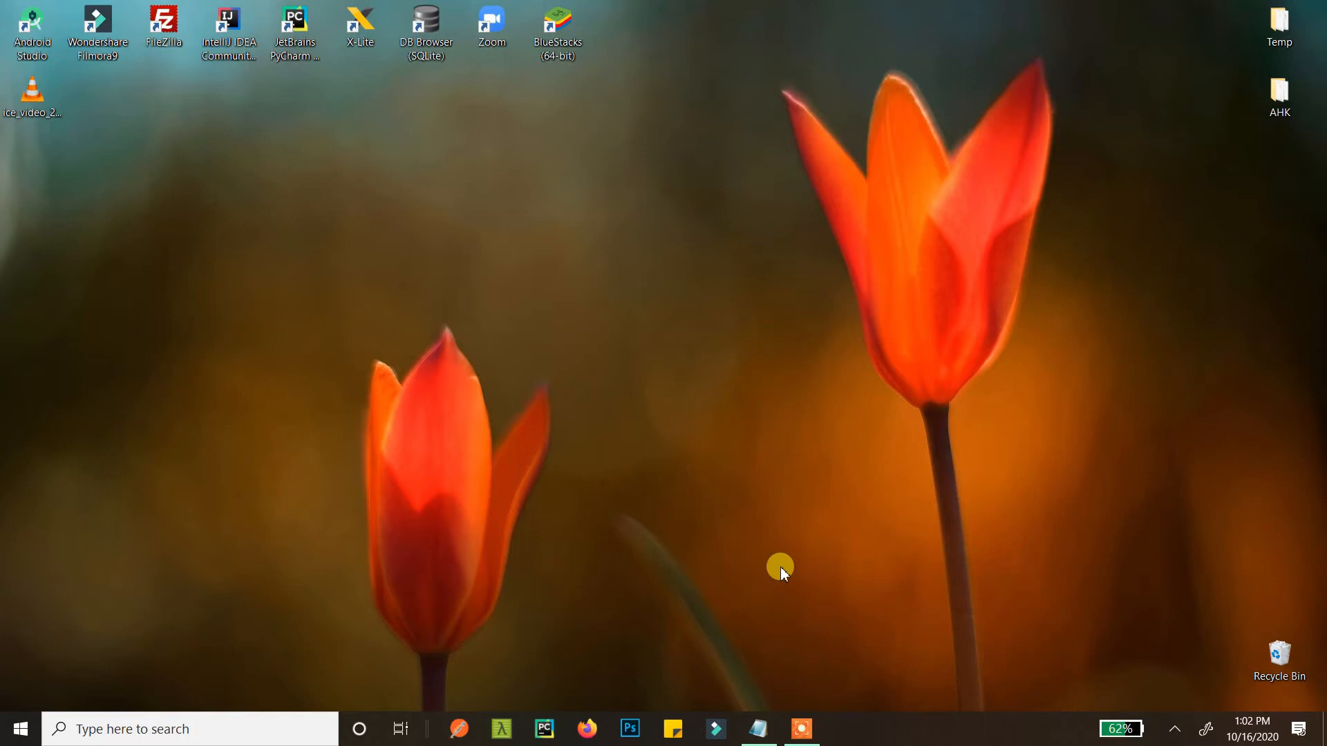
- Bring up the Notepad note and complete the first line with 'on Lock Screen'
click(758, 728)
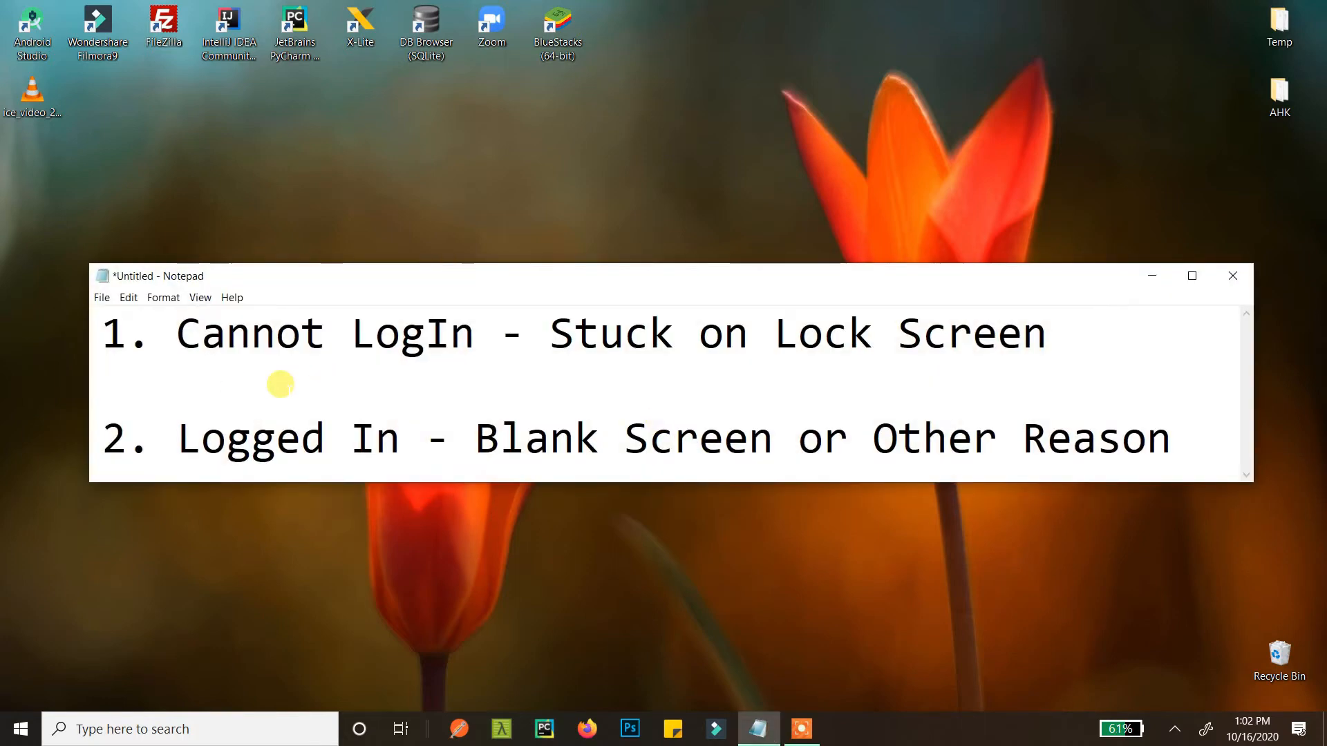
drag(677, 333, 1045, 333)
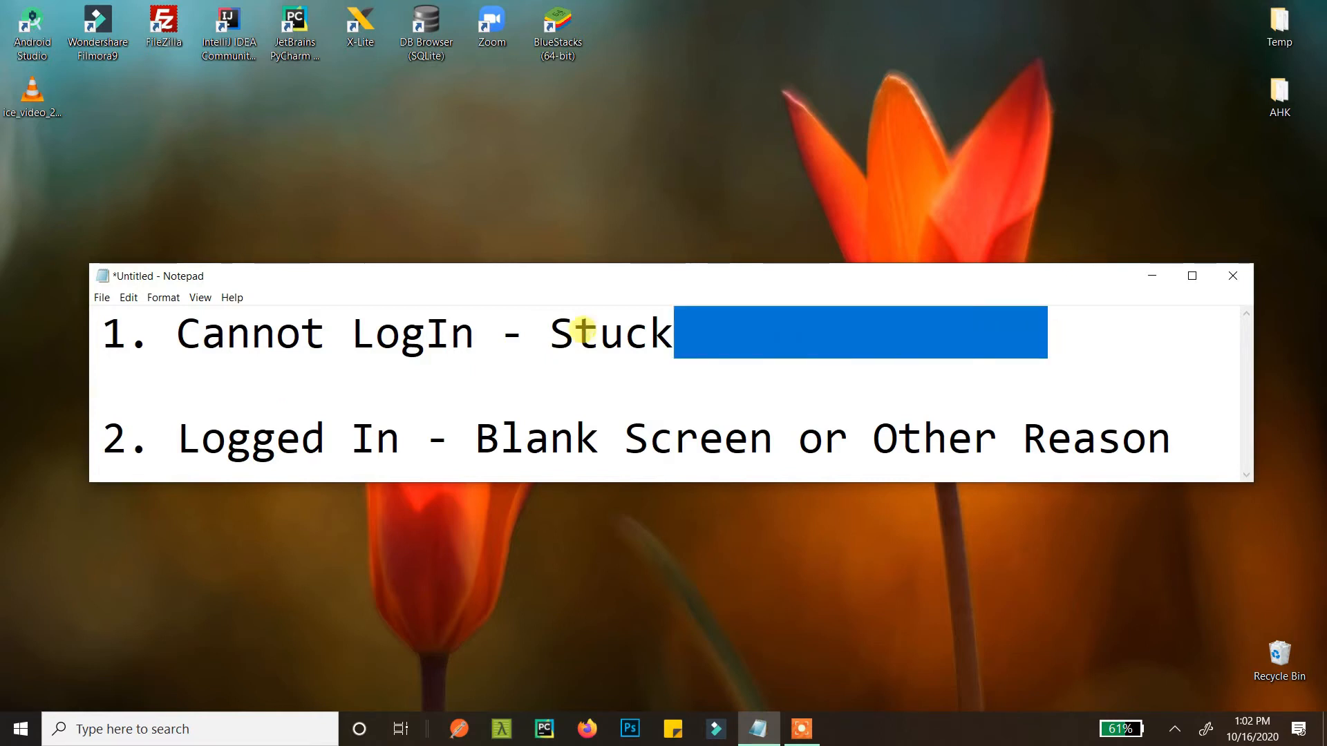
text(on Lock Screen)
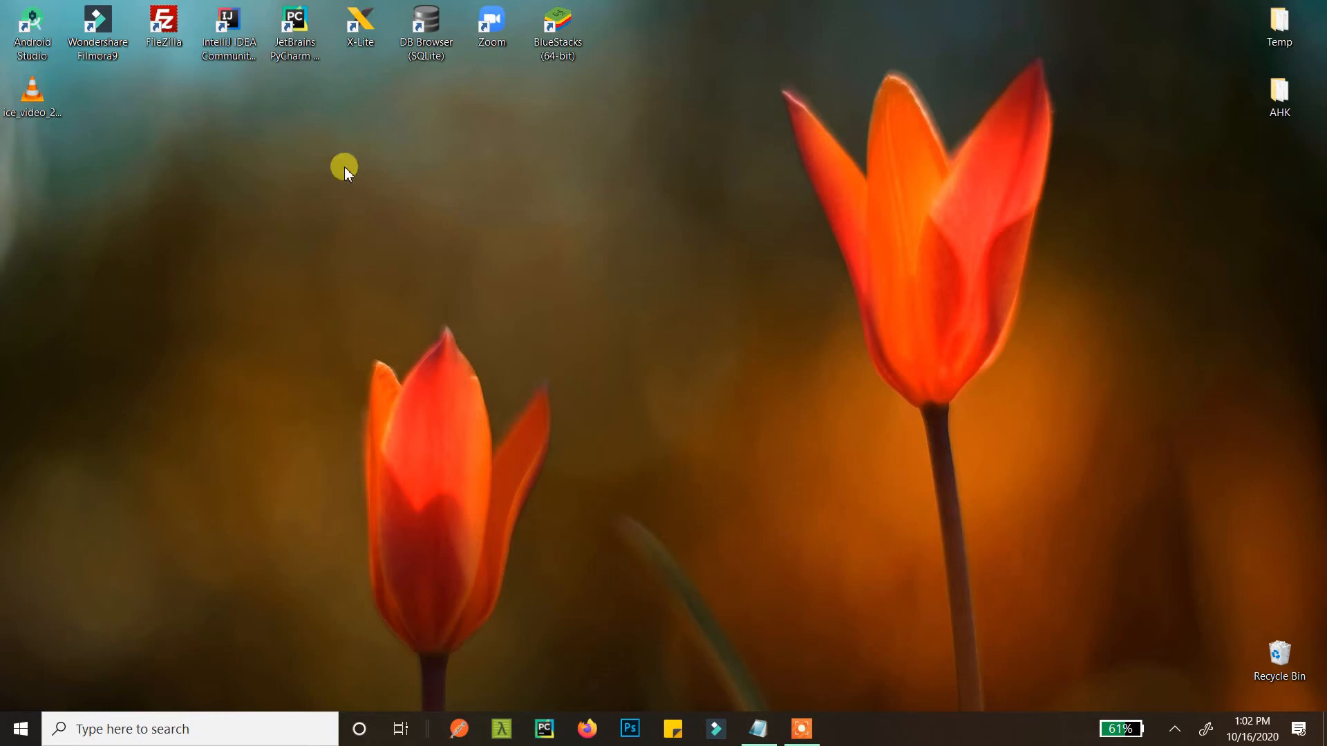
mouse_move(1073, 217)
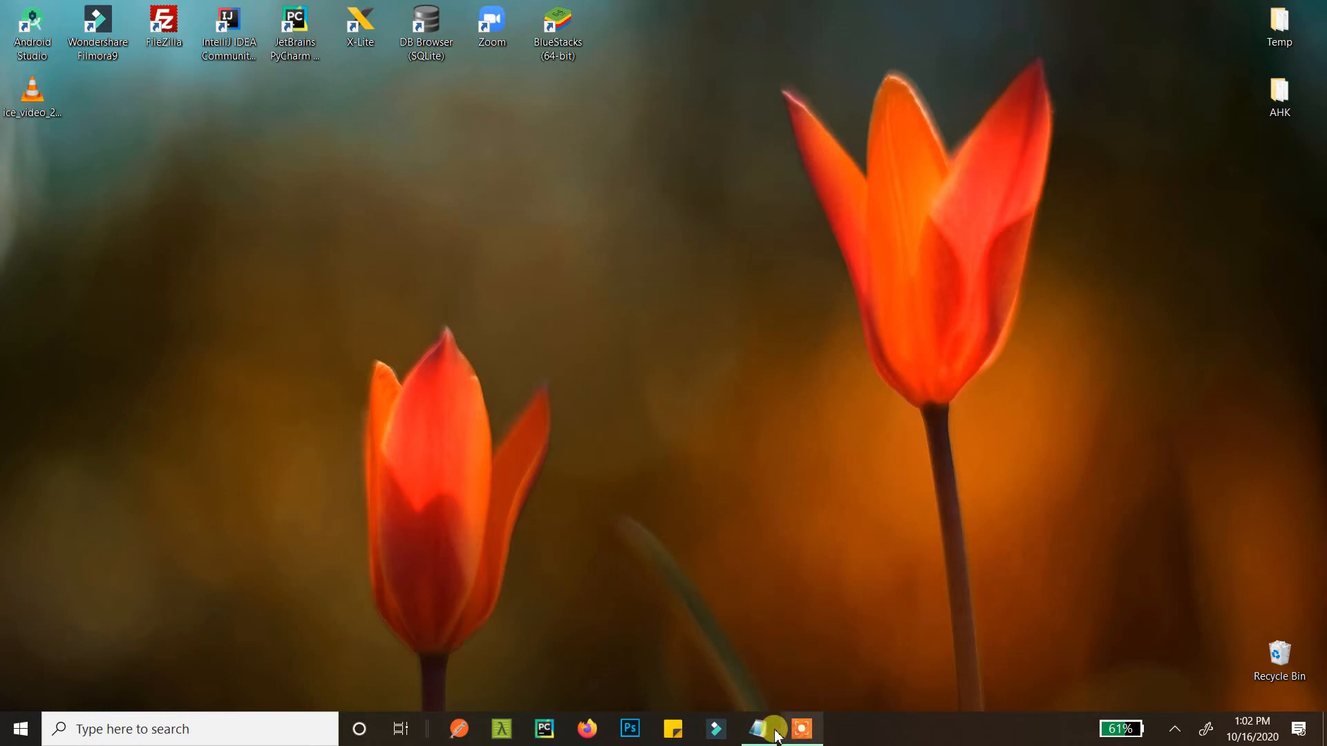
- Highlight the 'Cannot LogIn - Stuck on Lock Screen' line and lock the computer with Win+L
click(756, 728)
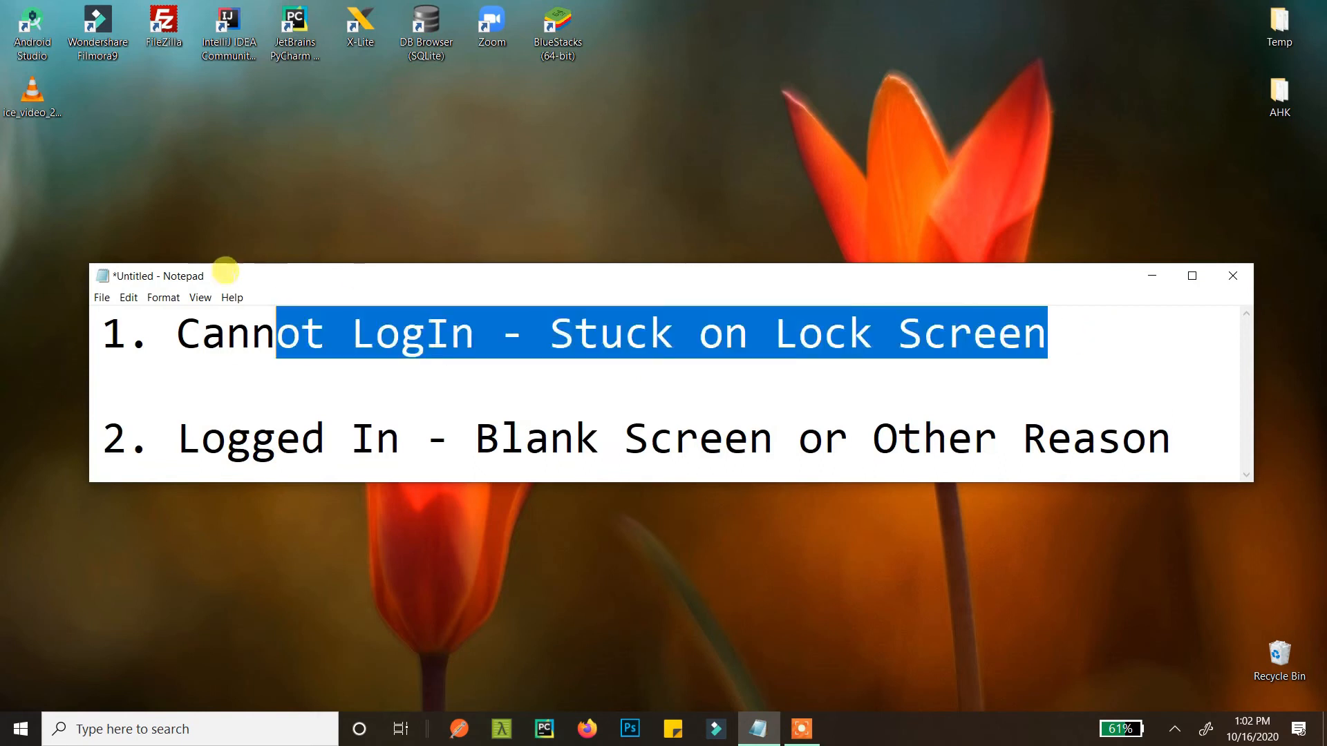
drag(275, 333, 101, 333)
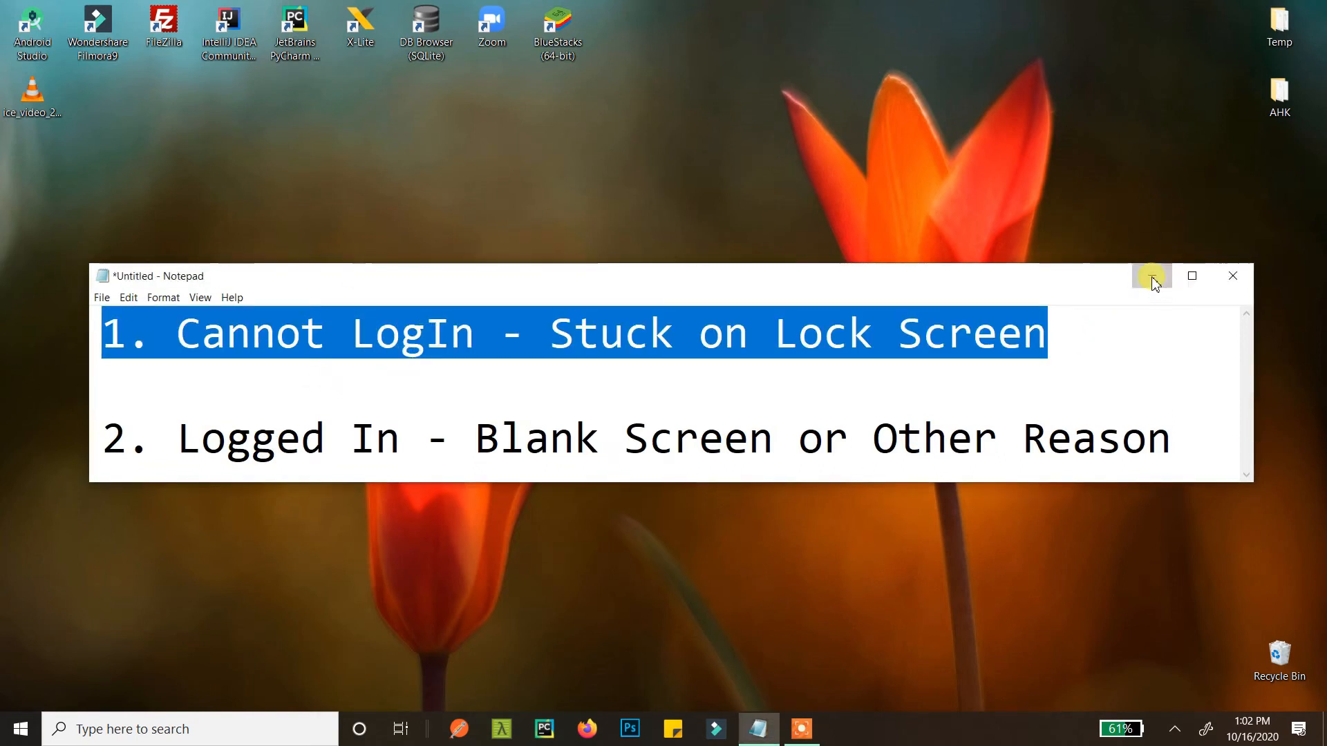
key(win+l)
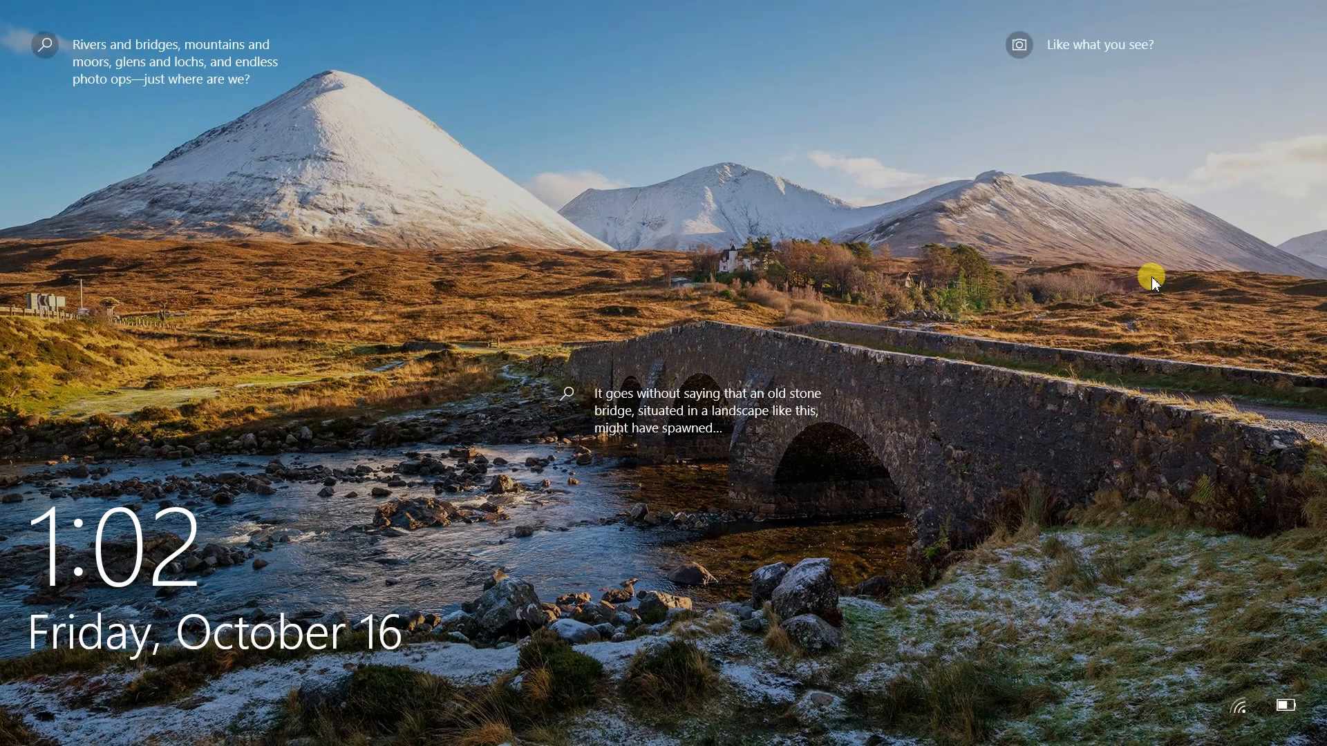
mouse_move(756, 421)
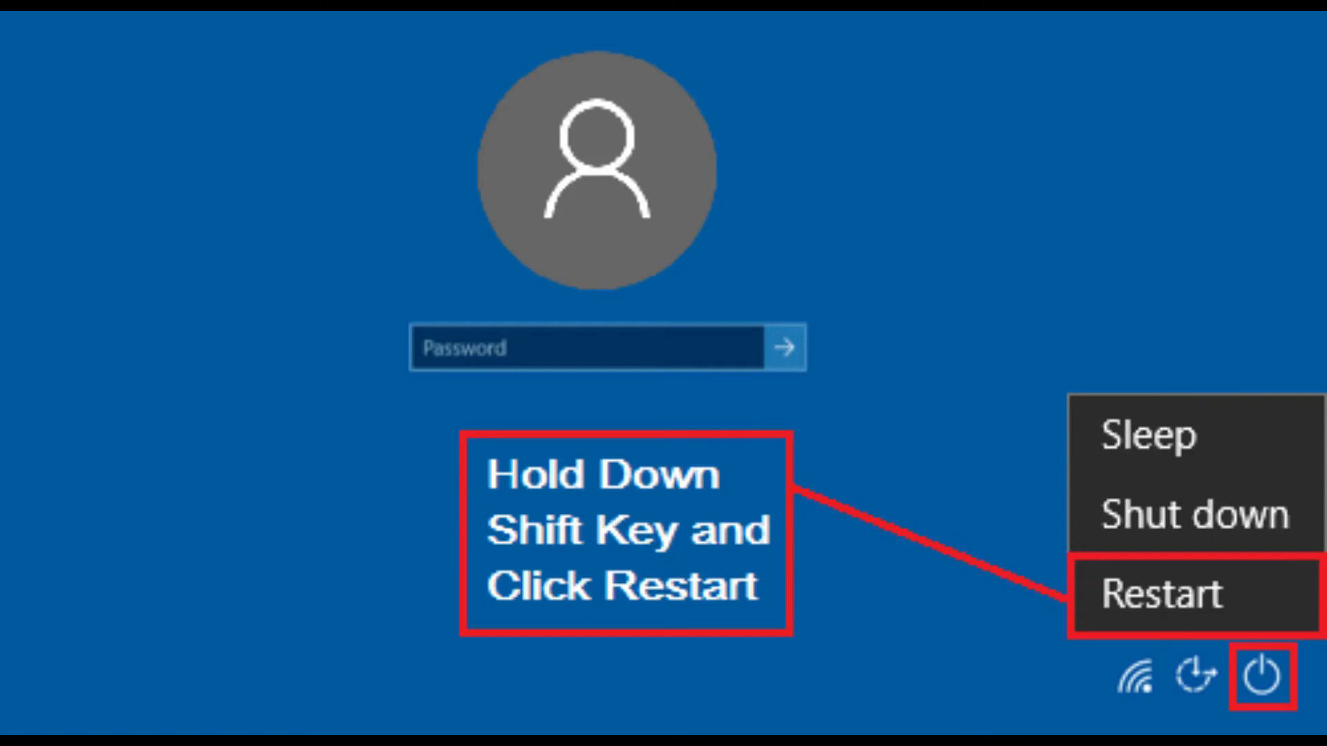
- Restart into recovery, reach Startup Settings via Troubleshoot > Advanced options, and restart for Safe Mode
click(1160, 595)
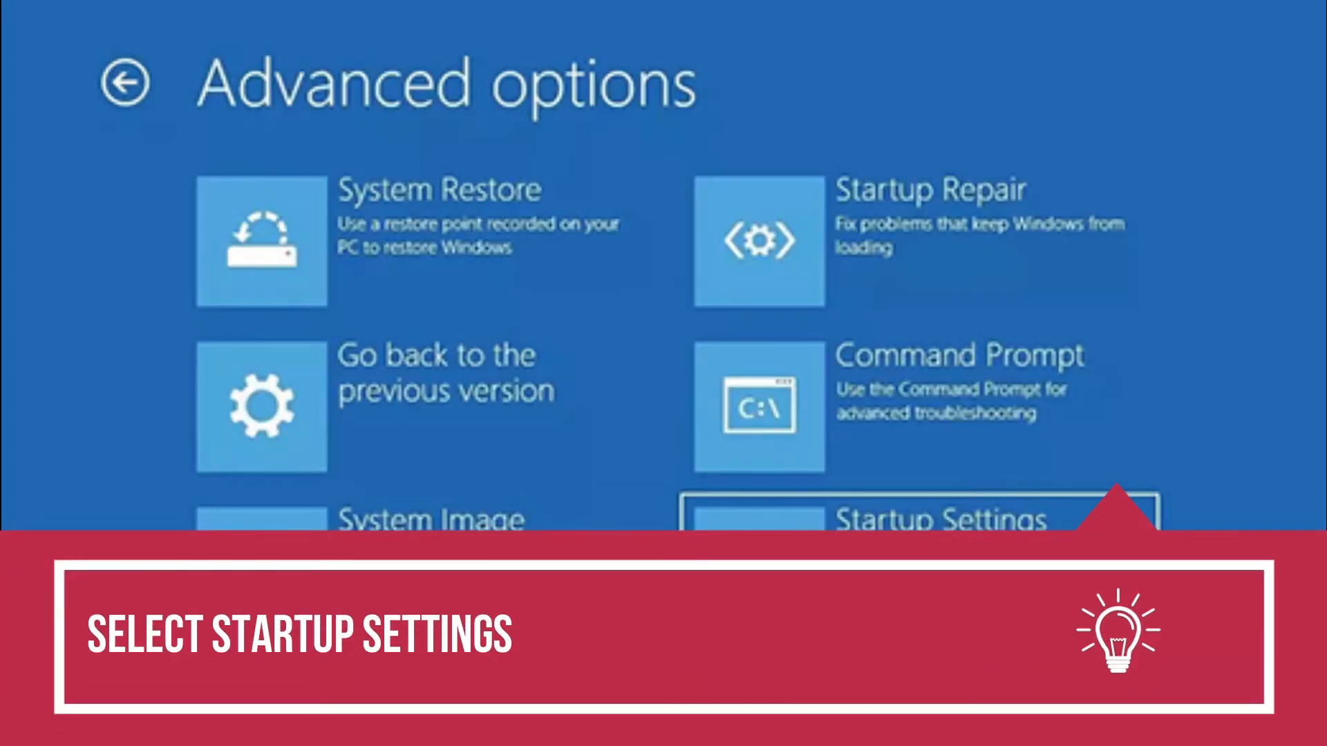
click(942, 518)
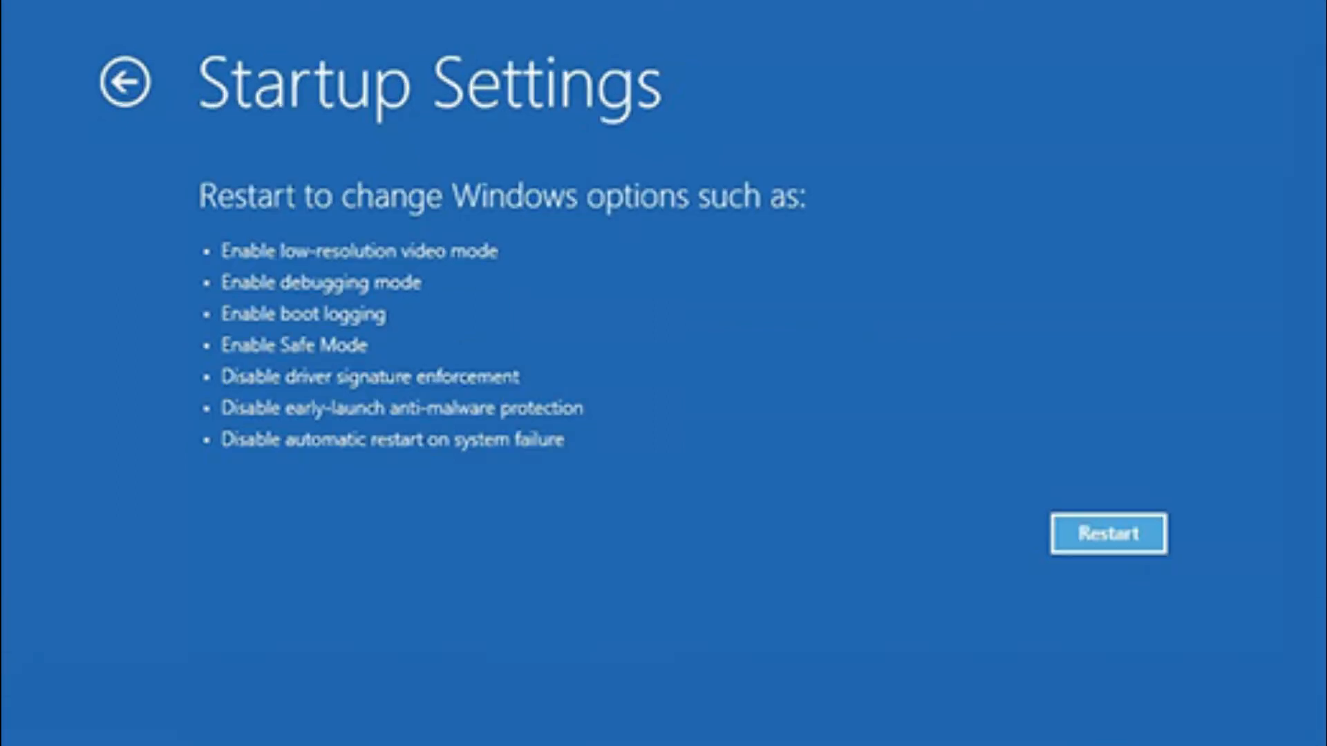
click(1108, 533)
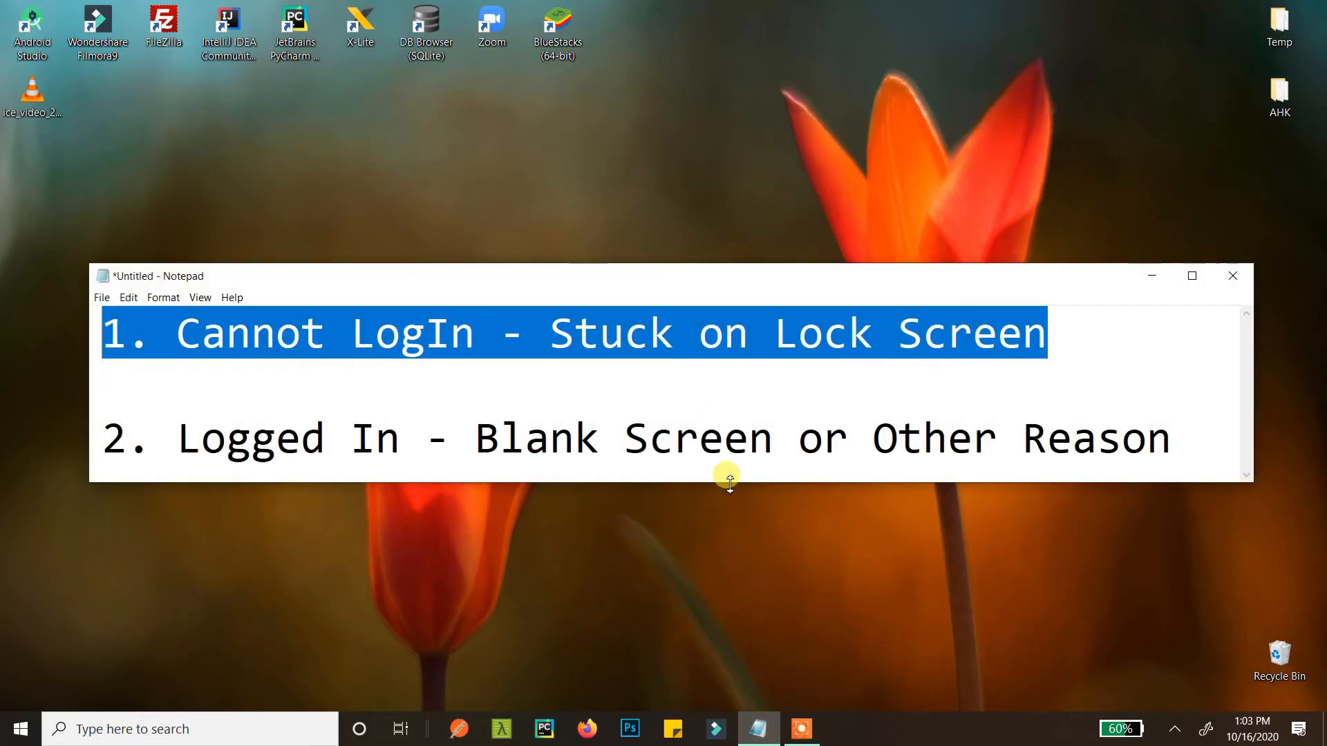
mouse_move(1160, 447)
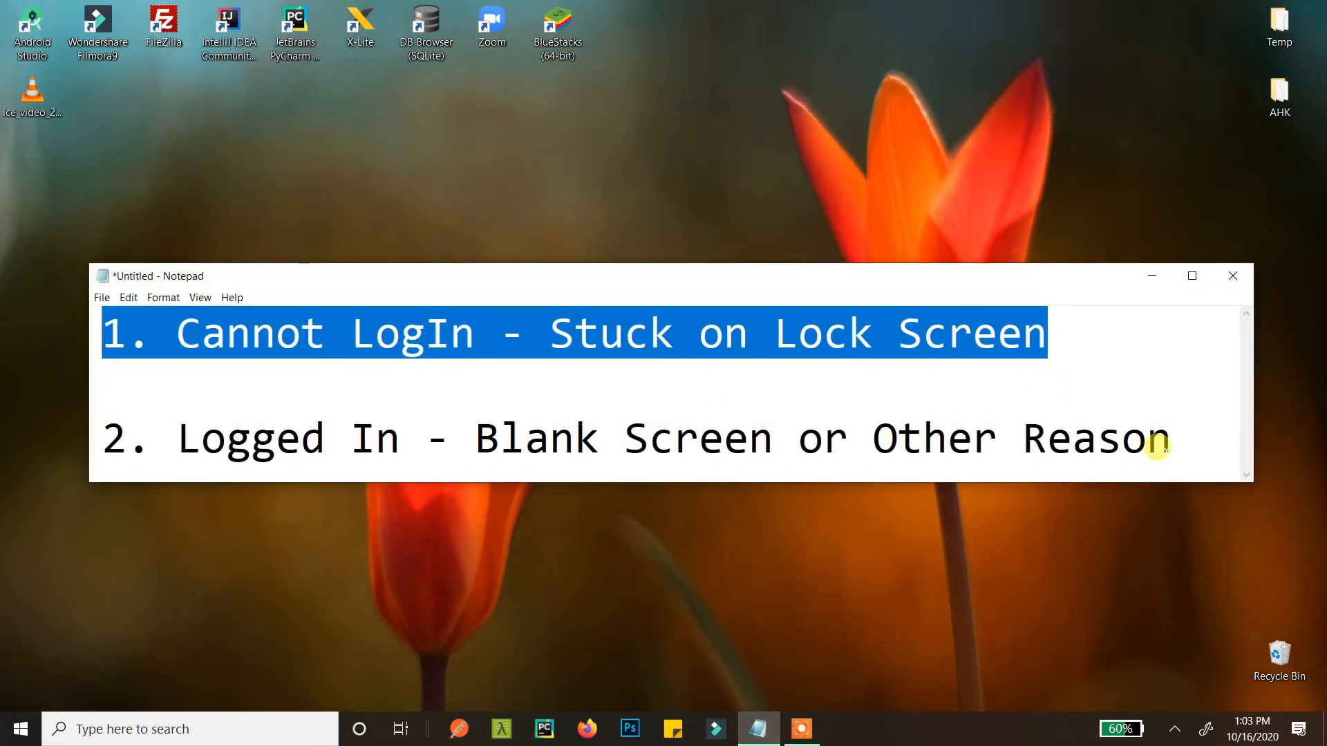
- Highlight 'Logged In - Blank Screen or Other Reason', hide the note, and run msconfig
triple_click(634, 438)
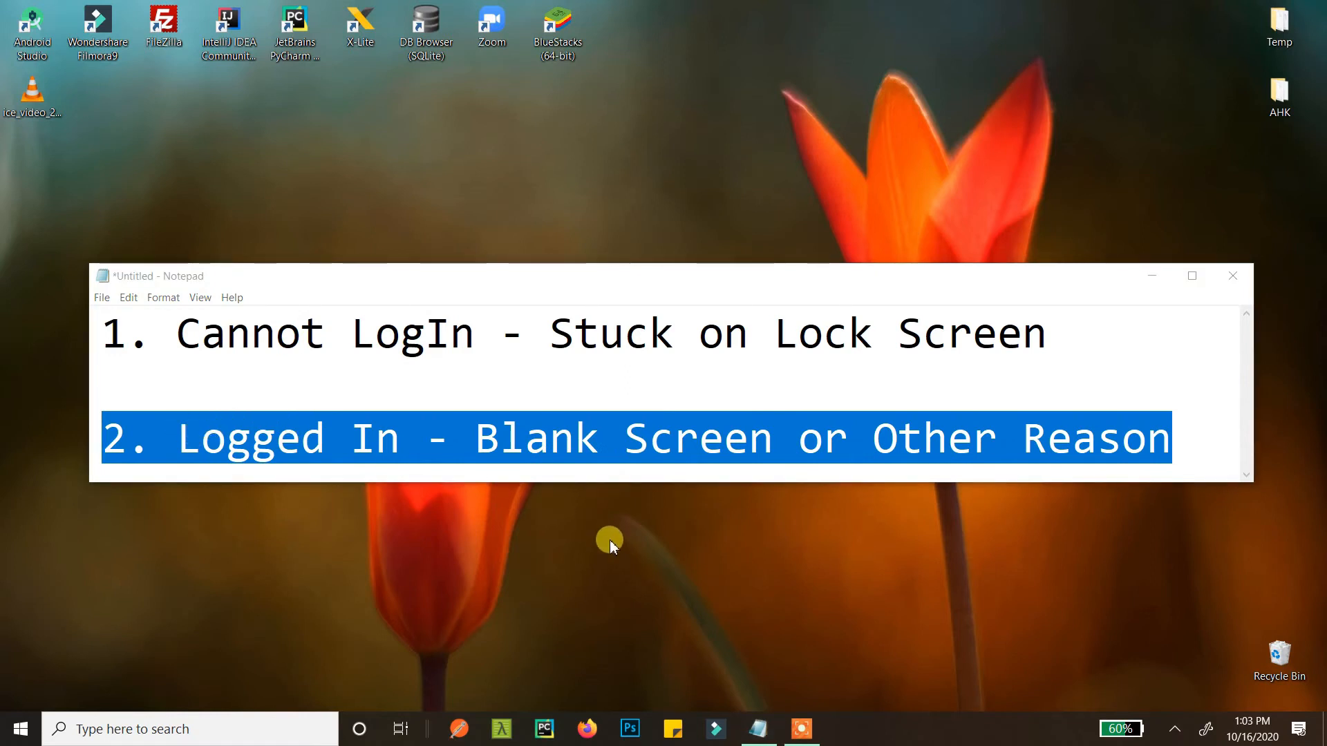
click(1232, 276)
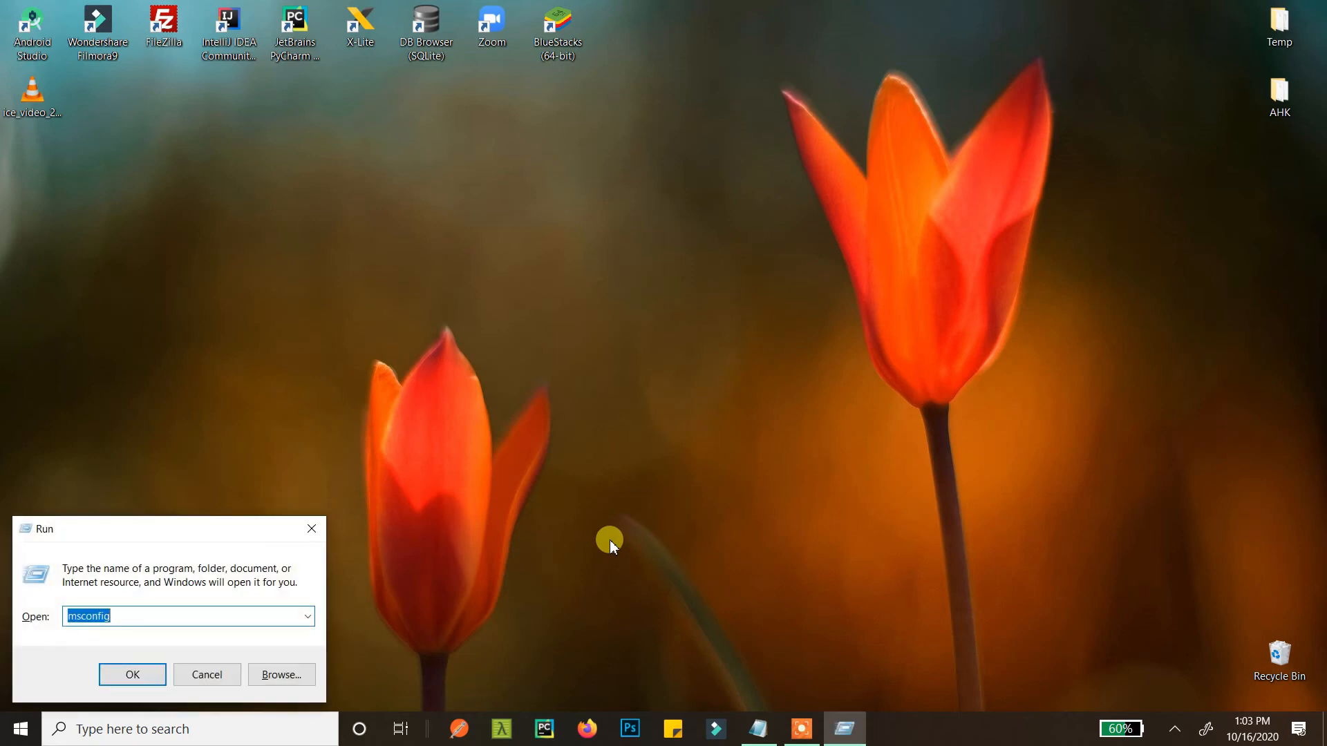
text(mscon)
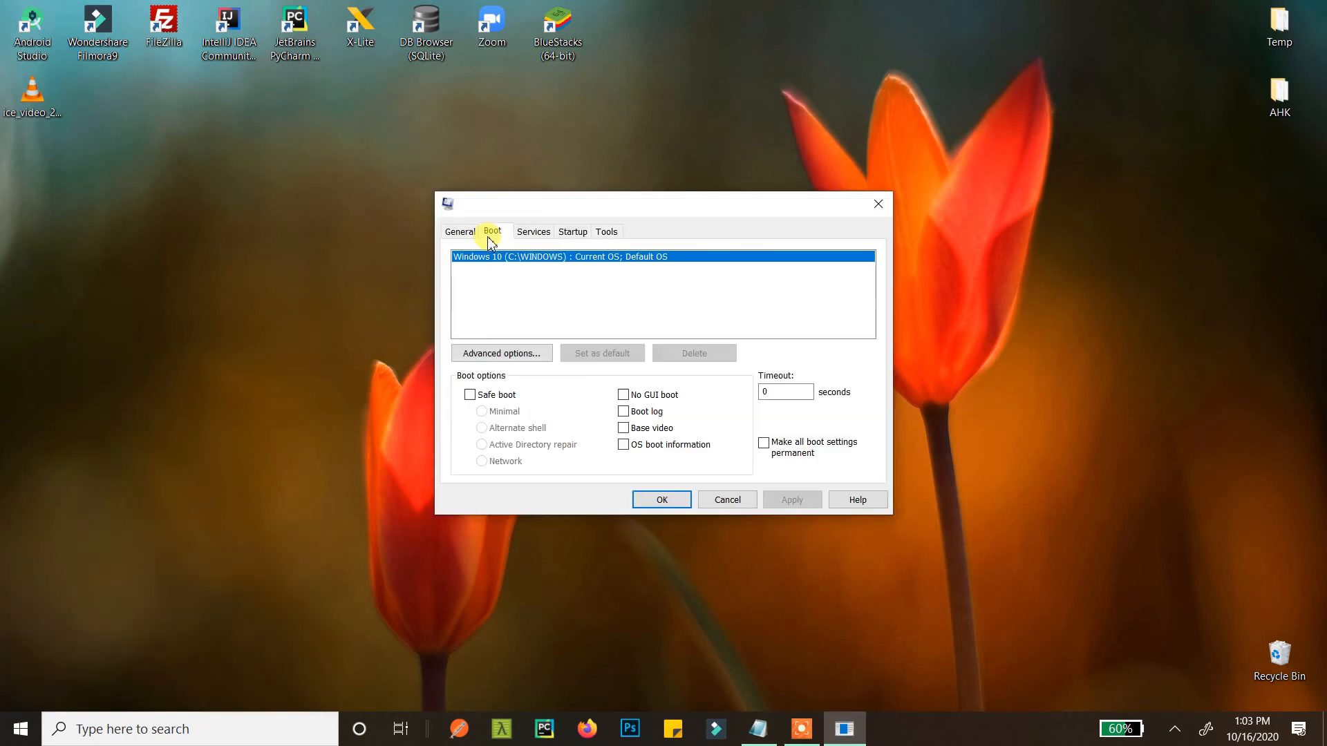
- On the Boot tab enable Safe boot (Minimal), apply and confirm with OK
click(470, 394)
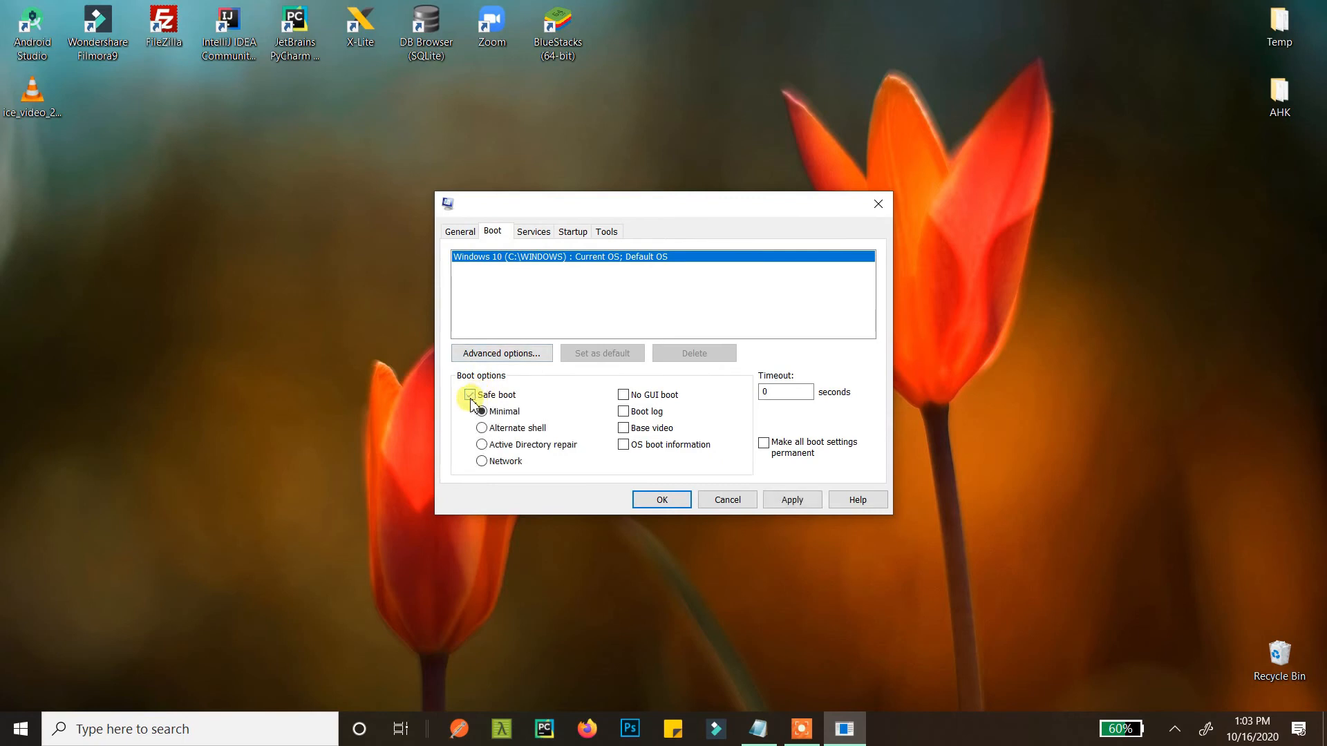
click(470, 394)
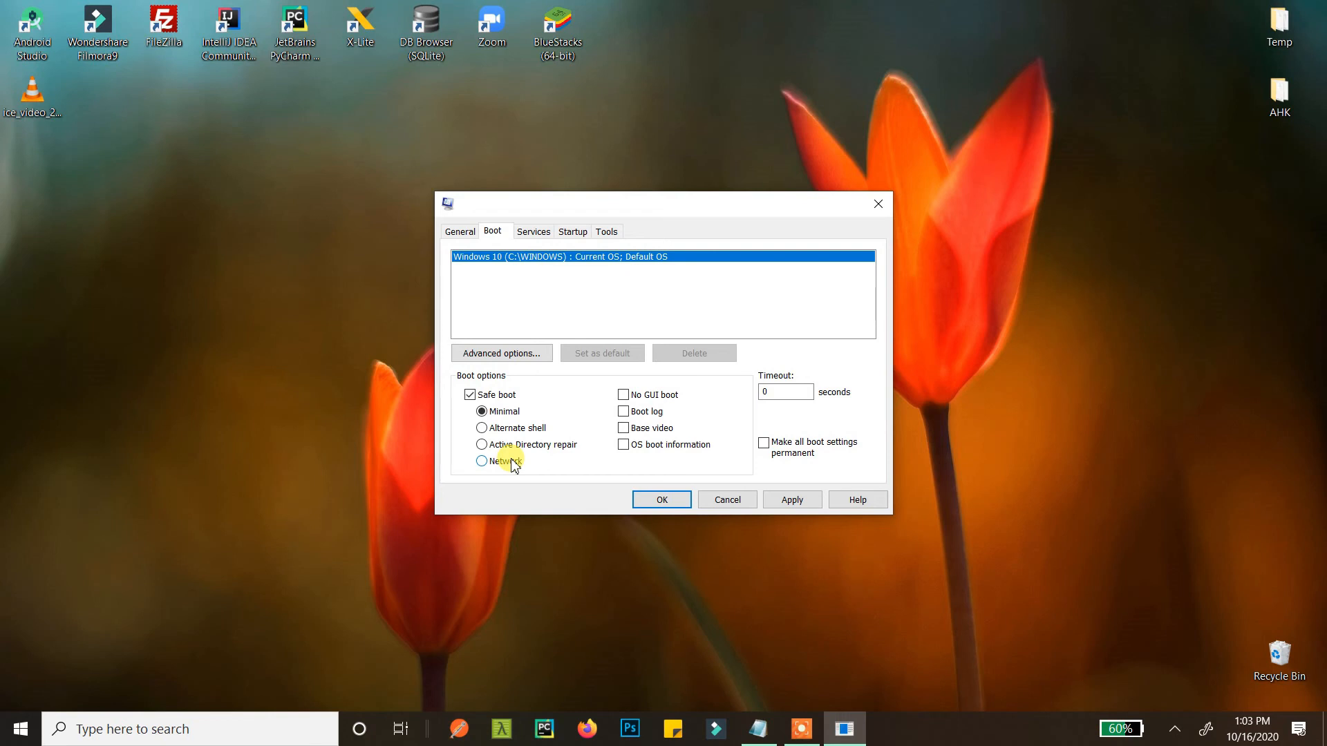
click(481, 462)
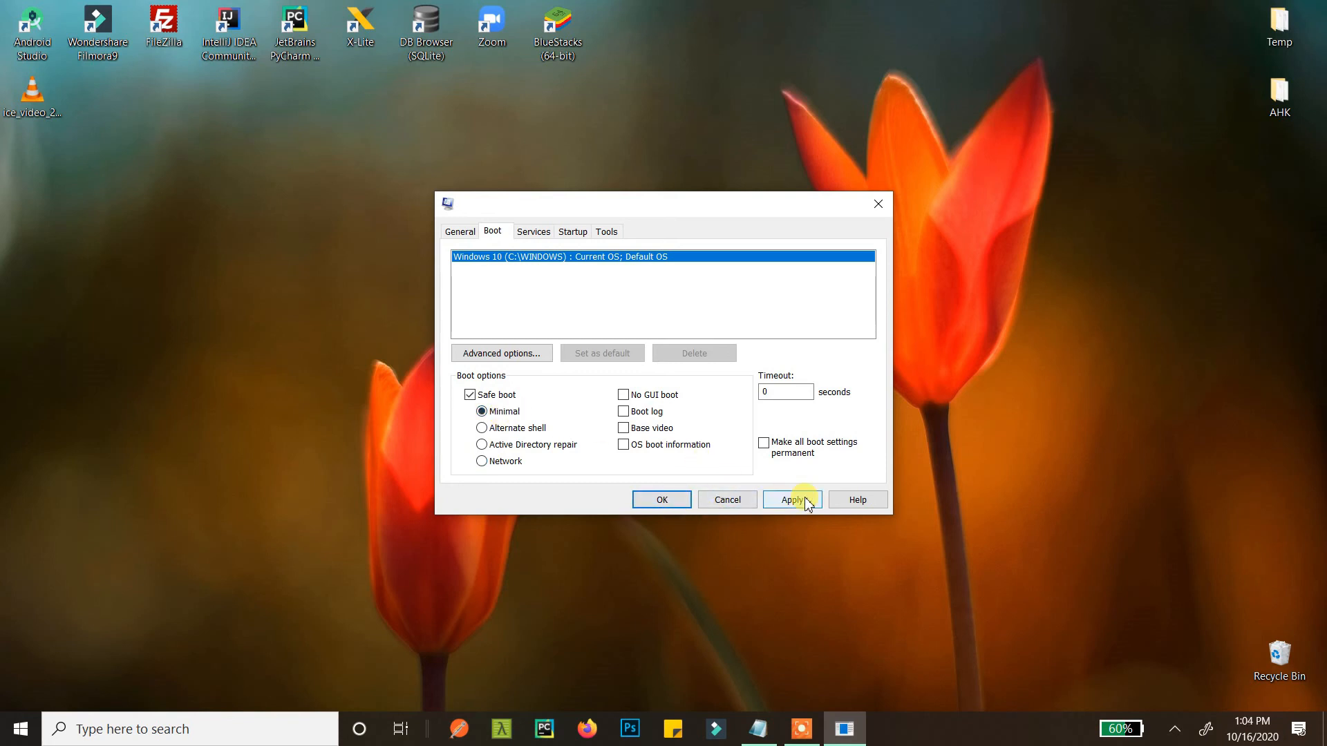
click(791, 499)
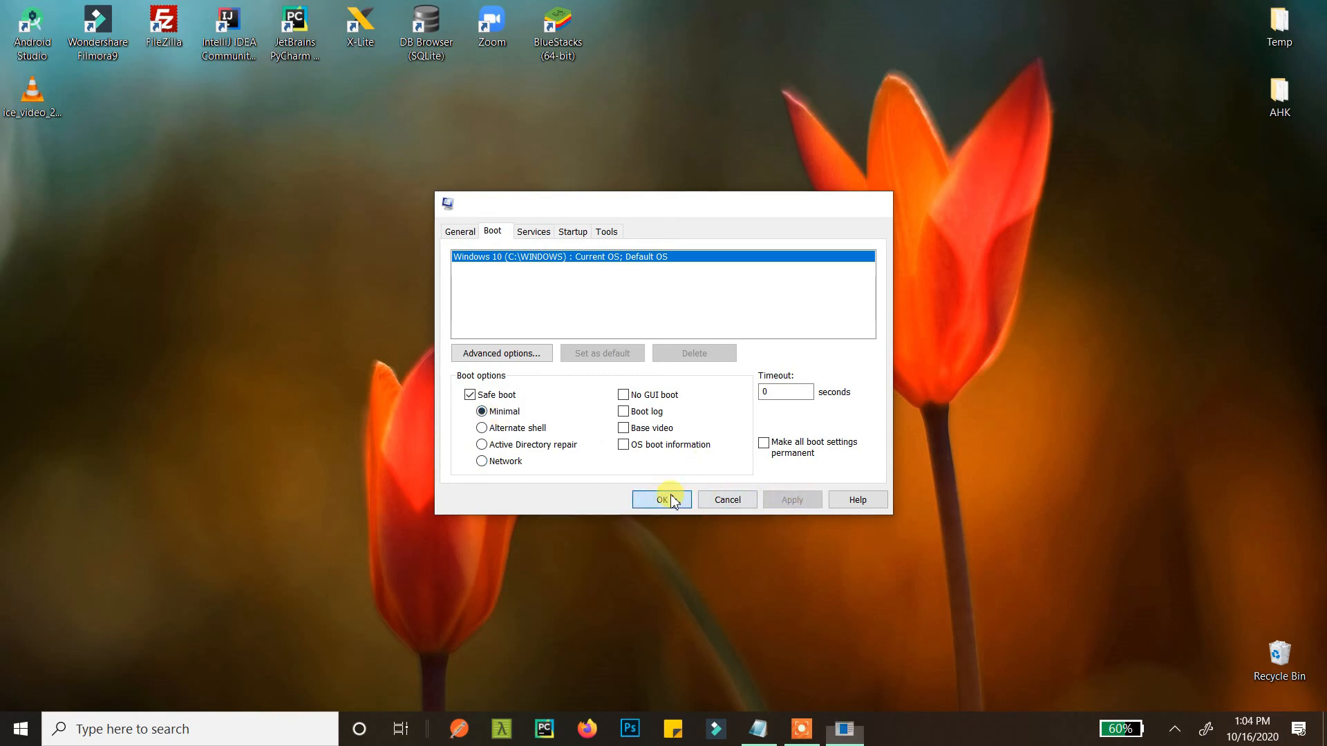
click(662, 499)
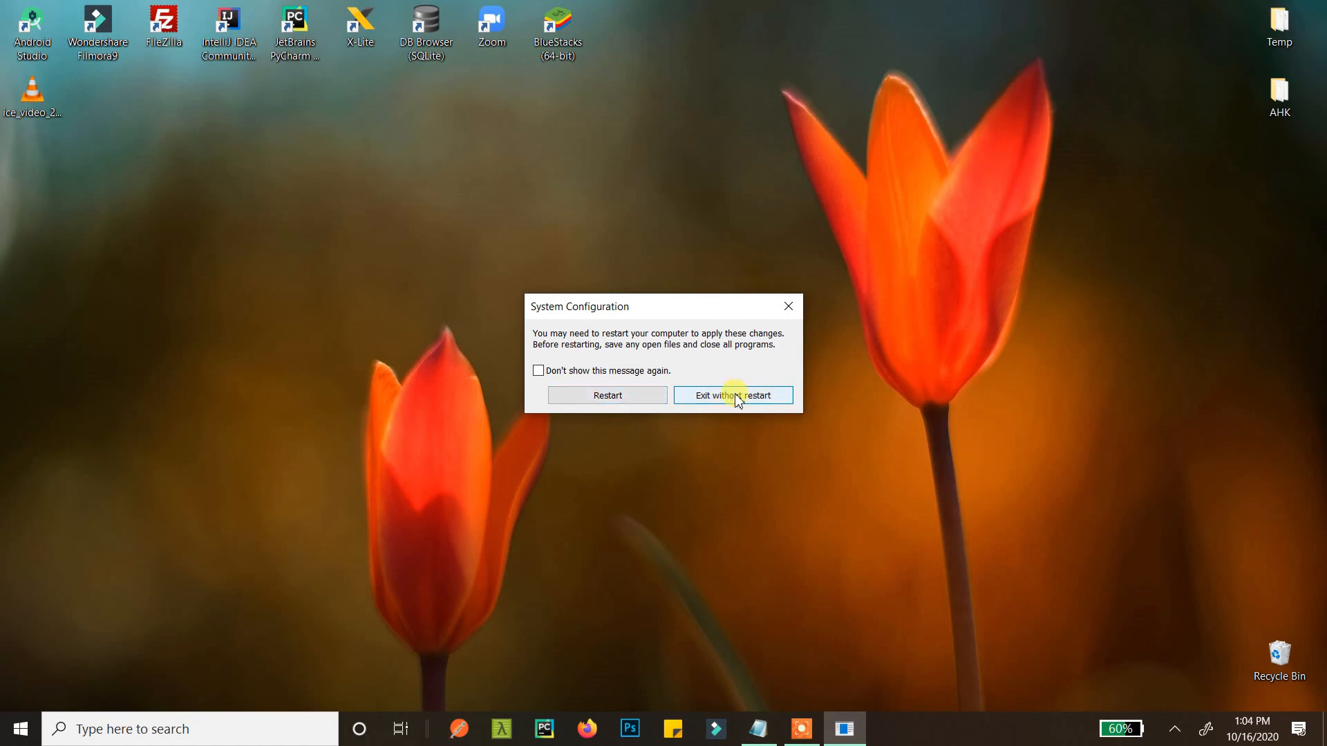
- Exit without restarting now and bring up the Run box again
click(732, 395)
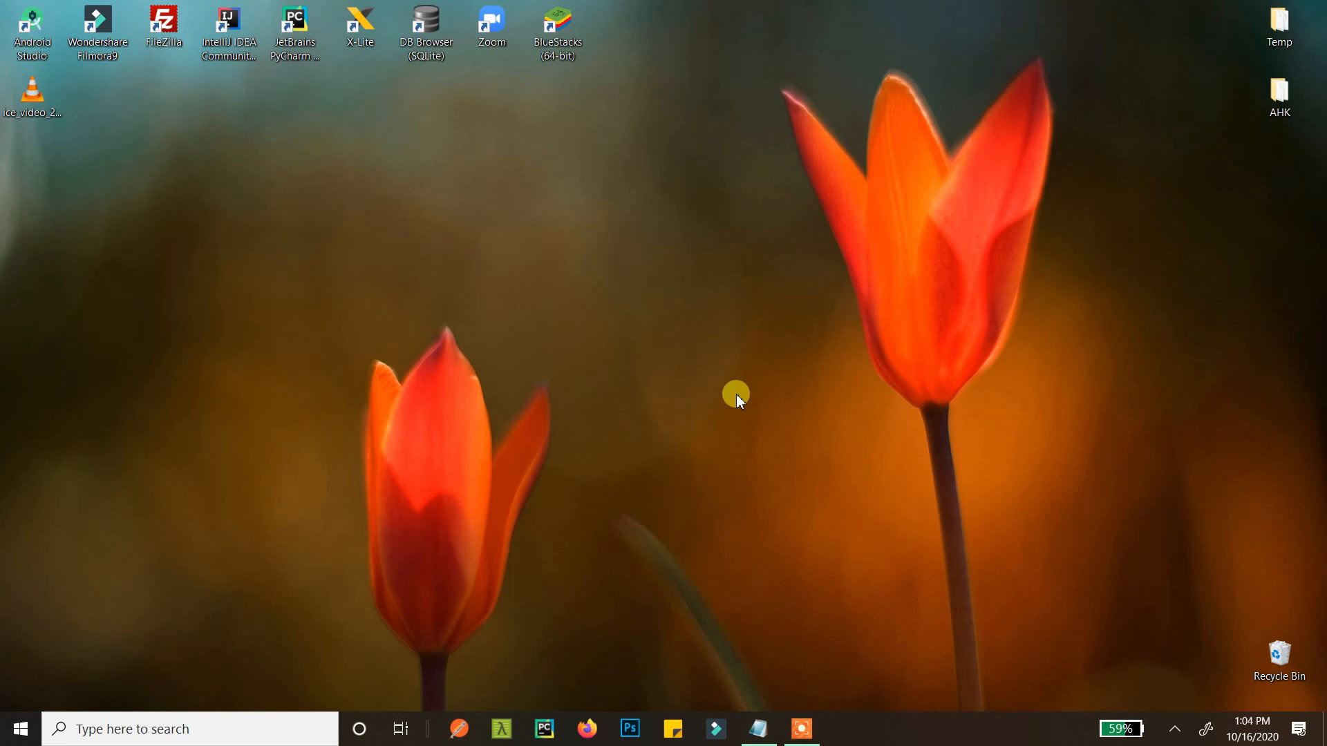
key(Win+r)
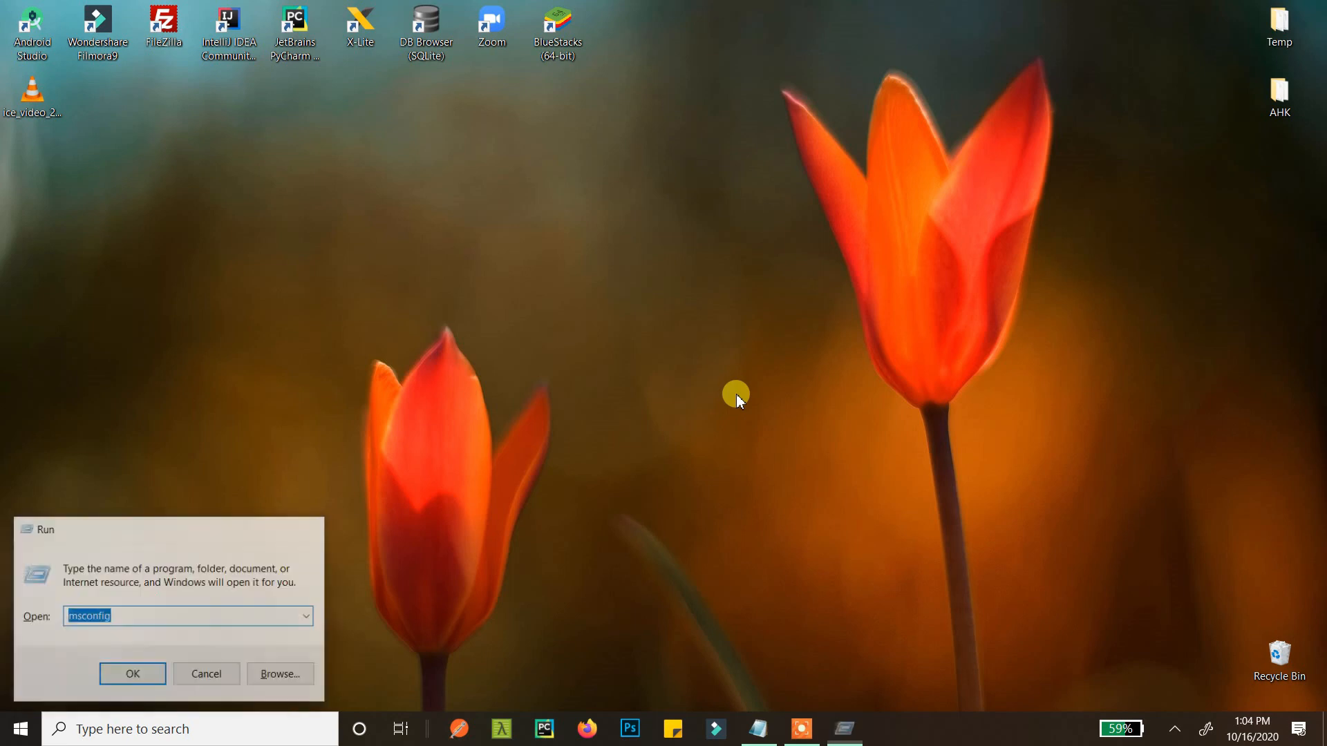
- Reopen System Configuration, uncheck Safe boot on the Boot tab and confirm with OK
click(133, 673)
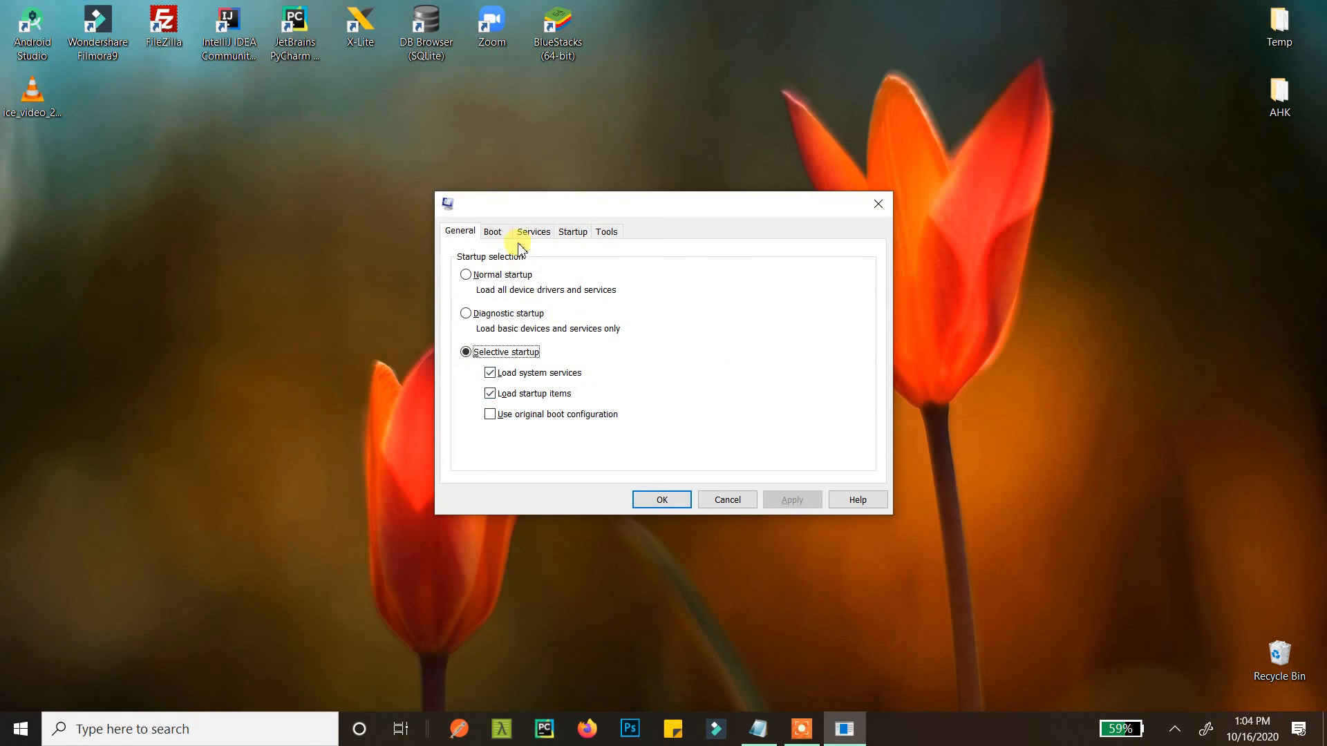
click(492, 231)
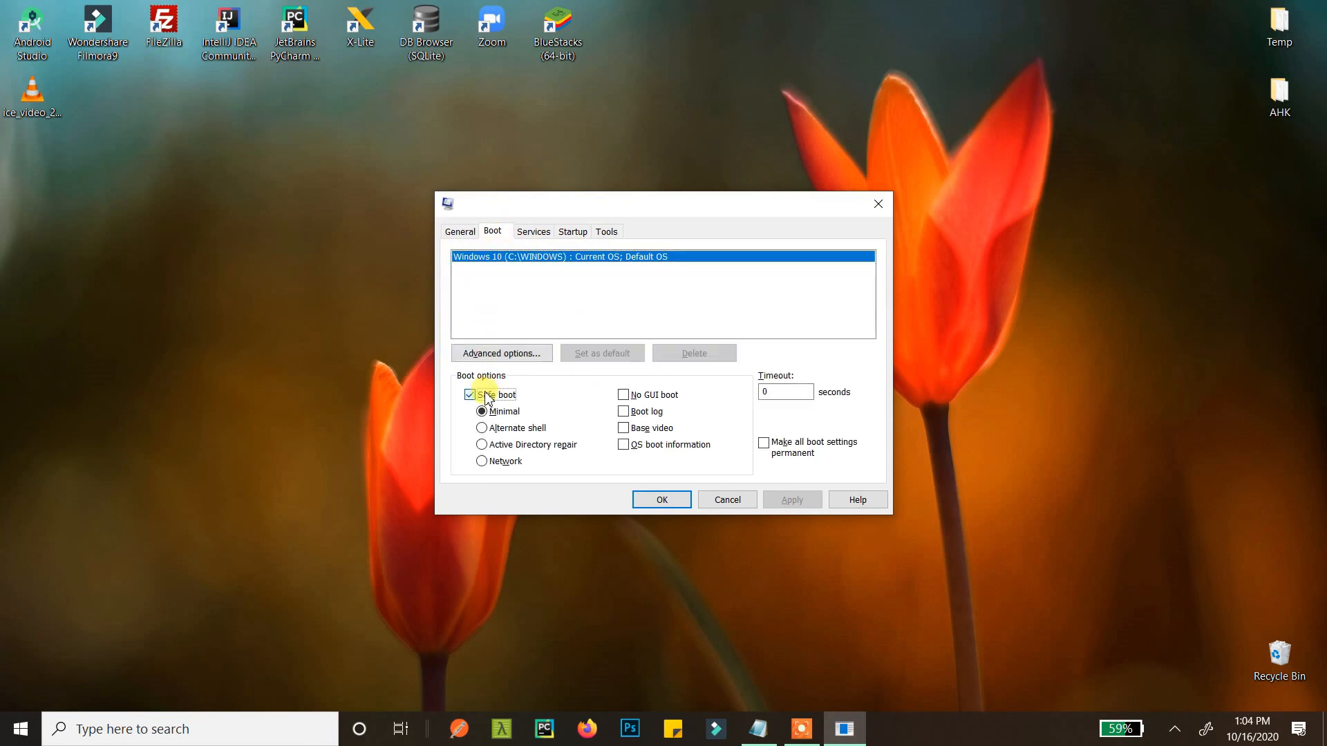
click(469, 394)
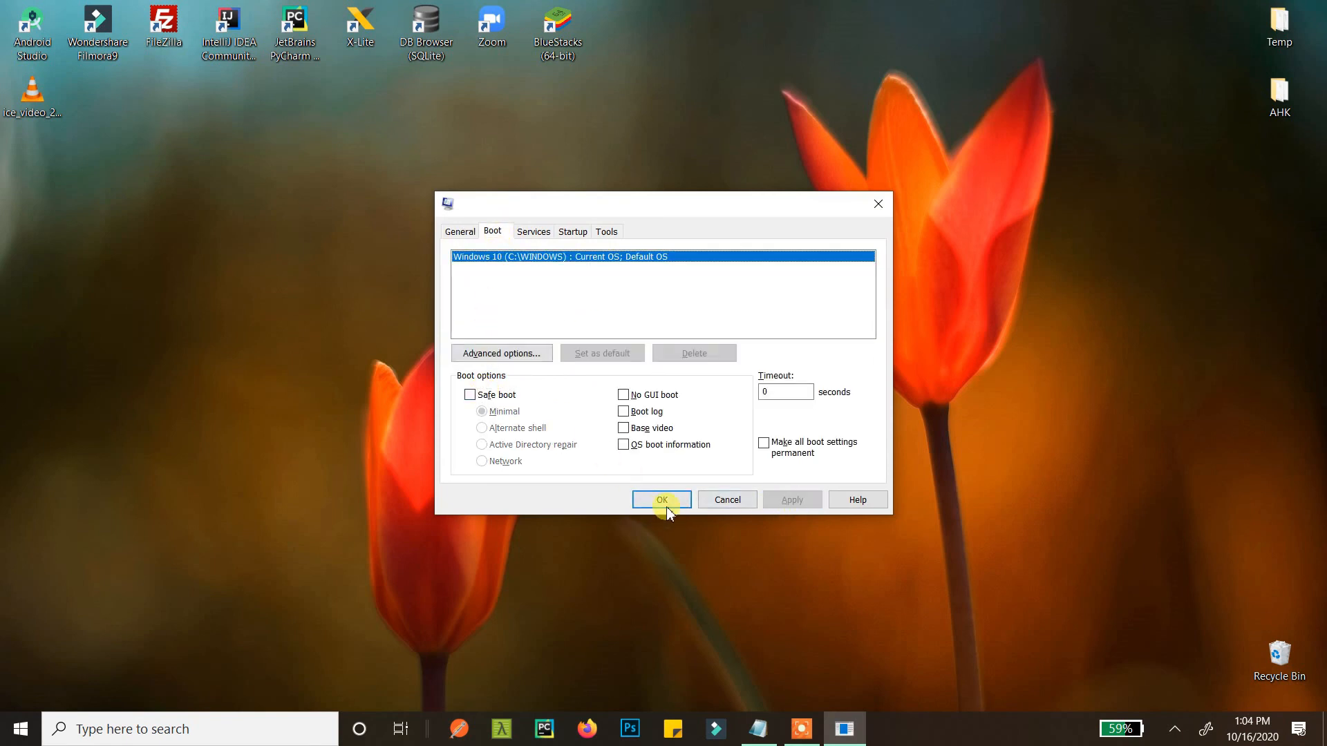
click(661, 498)
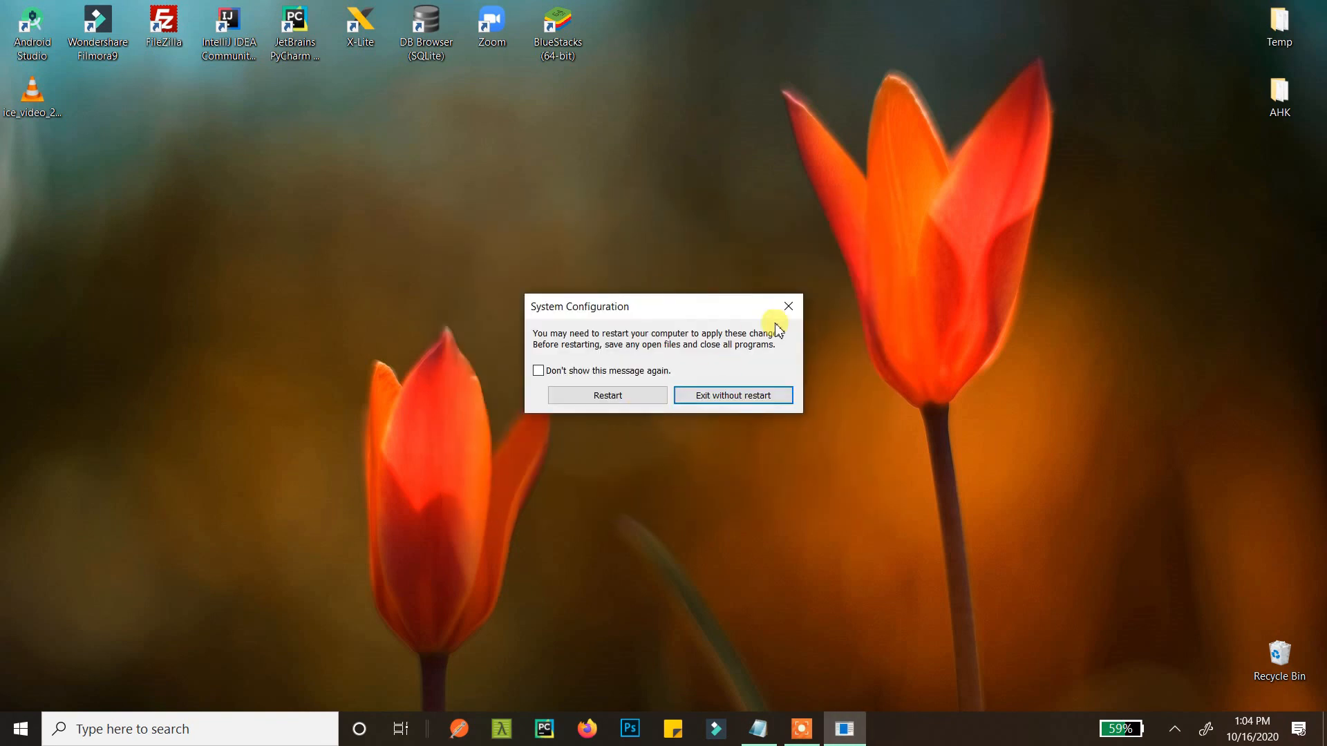